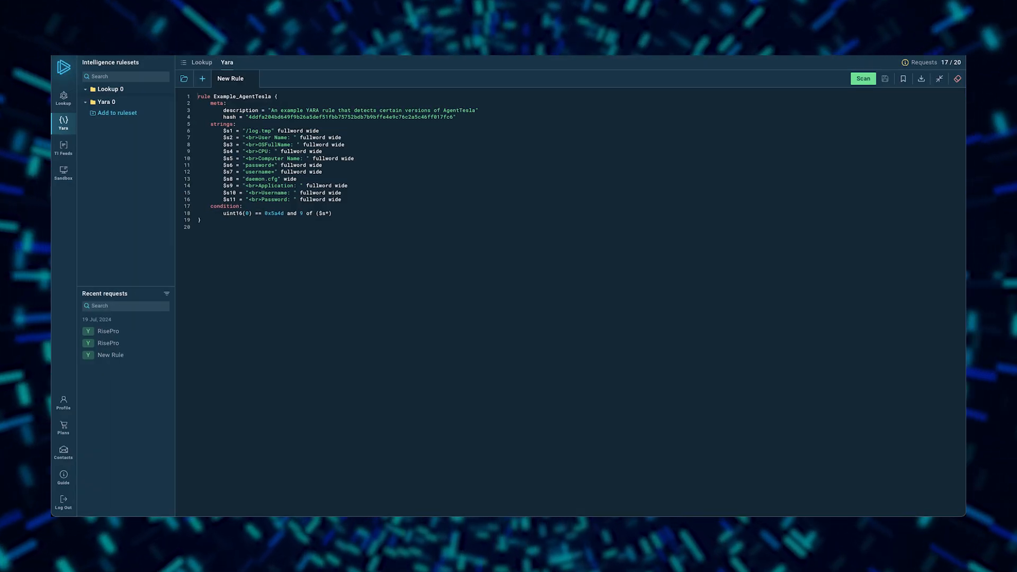
Look up the example IP 45.15.156.229 and show its malicious-verdict overview
{"action": "left_click", "coordinate": [199, 61]}
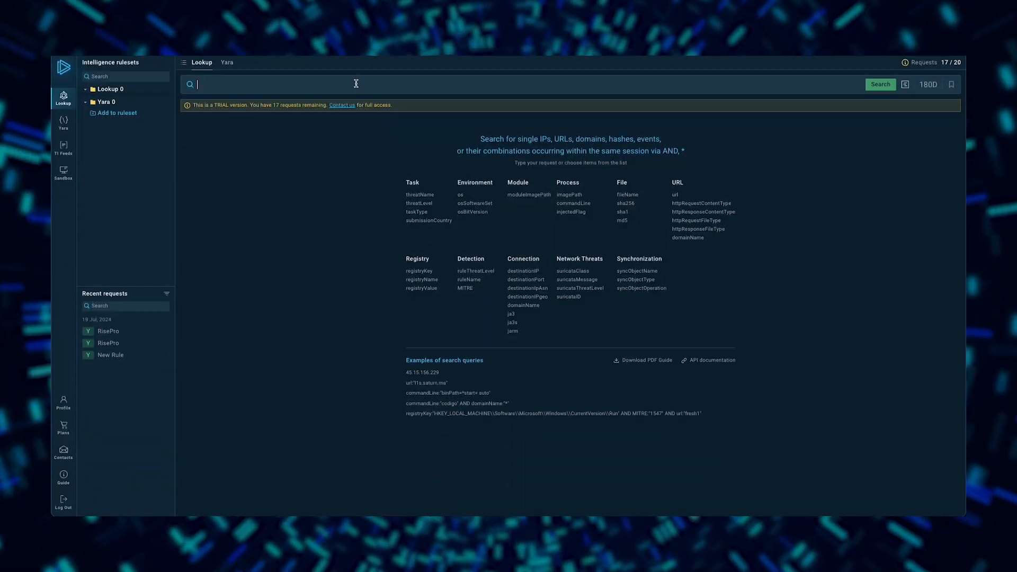
{"action": "left_click", "coordinate": [880, 84]}
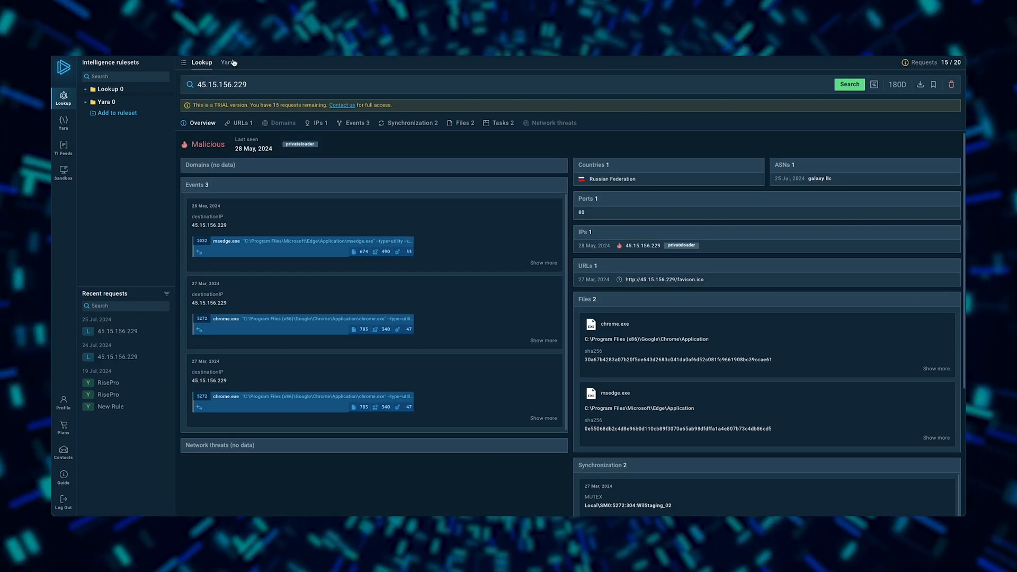
Return to the YARA editor's AgentTesla rule, cancelling the file picker without loading anything
{"action": "left_click", "coordinate": [226, 62]}
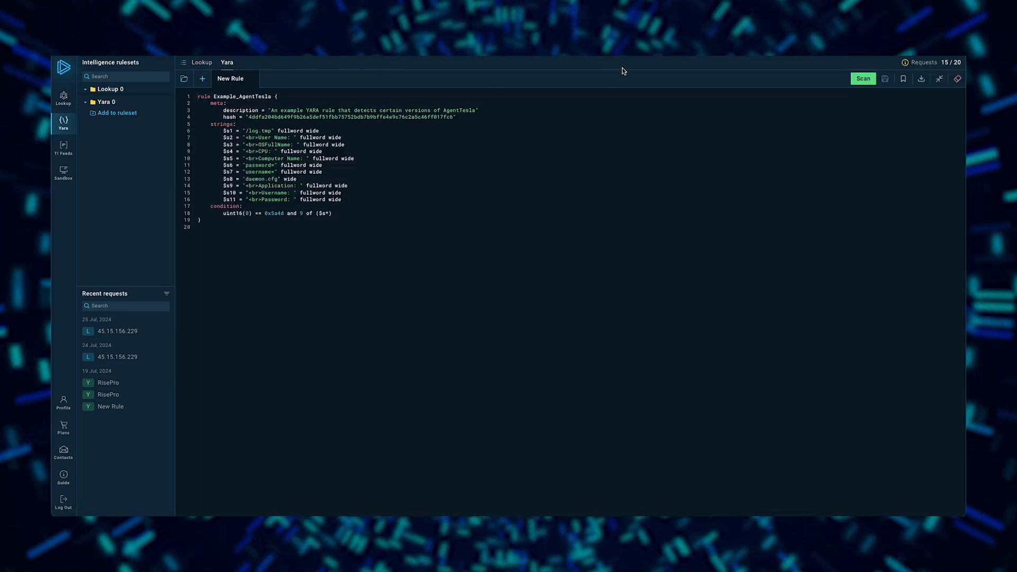
{"action": "mouse_move", "coordinate": [595, 292]}
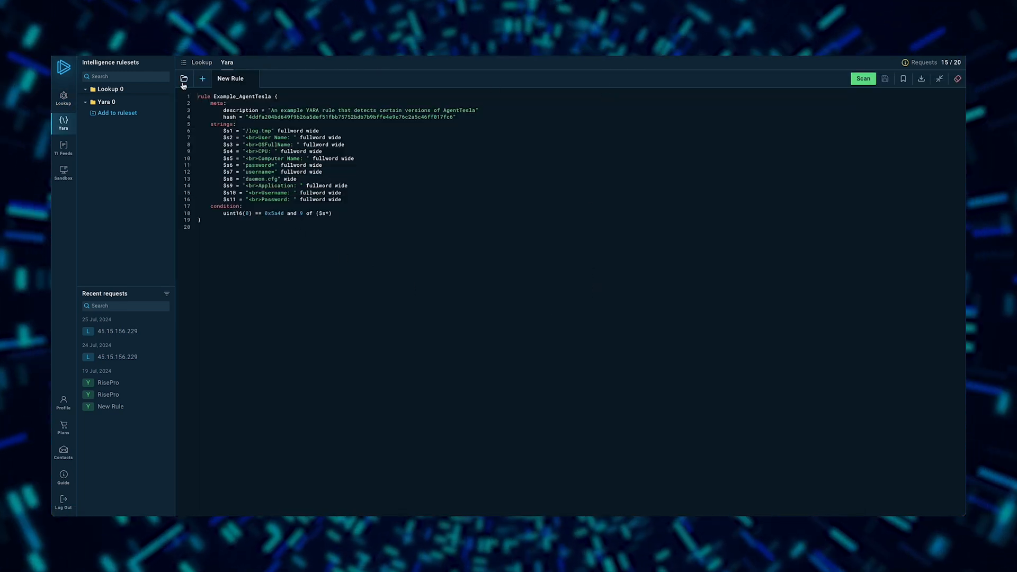
{"action": "left_click", "coordinate": [184, 78]}
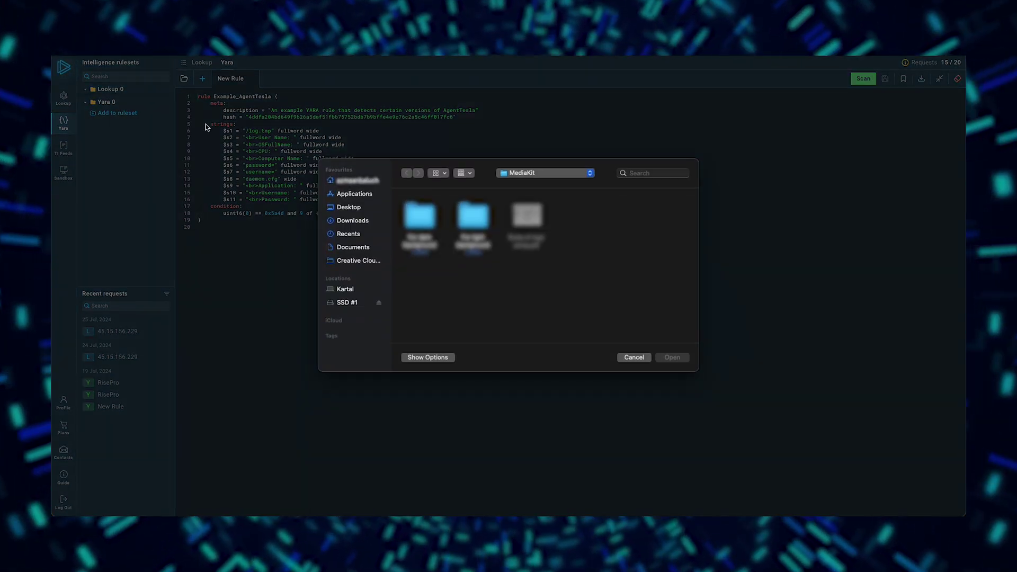
{"action": "left_click", "coordinate": [634, 357]}
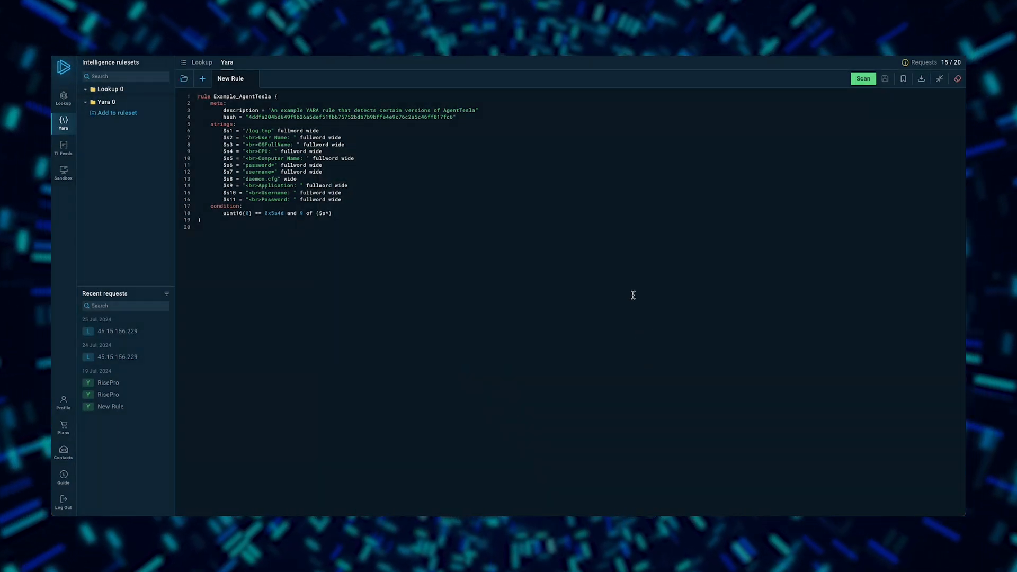